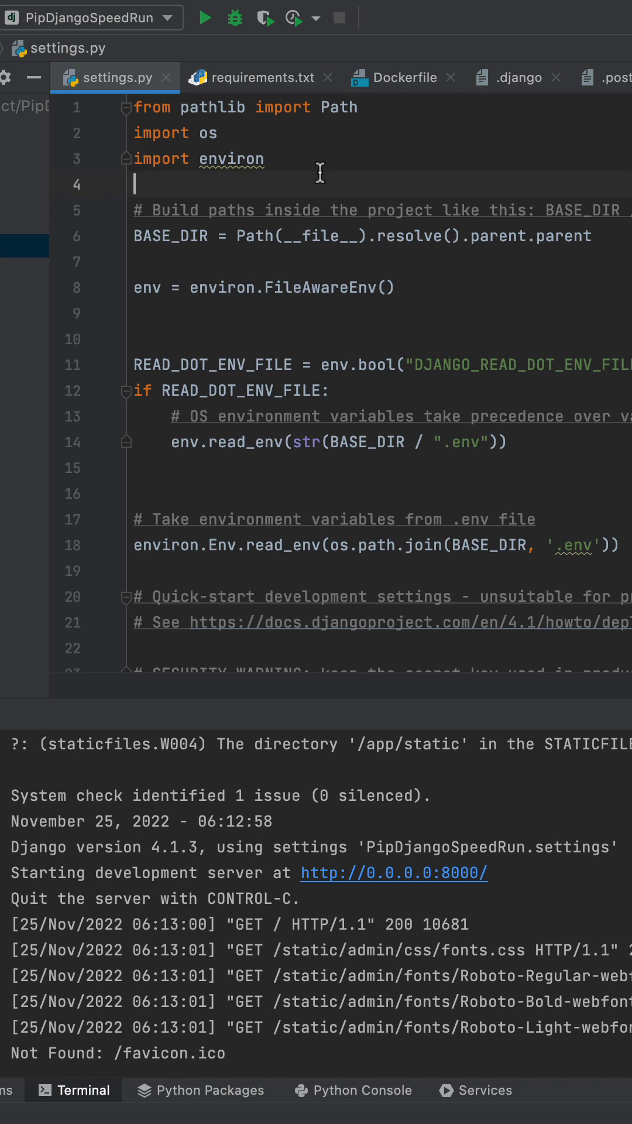
# Scroll settings.py down through the configuration toward ALLOWED_HOSTS and the installed apps list.
pyautogui.scroll(-3)
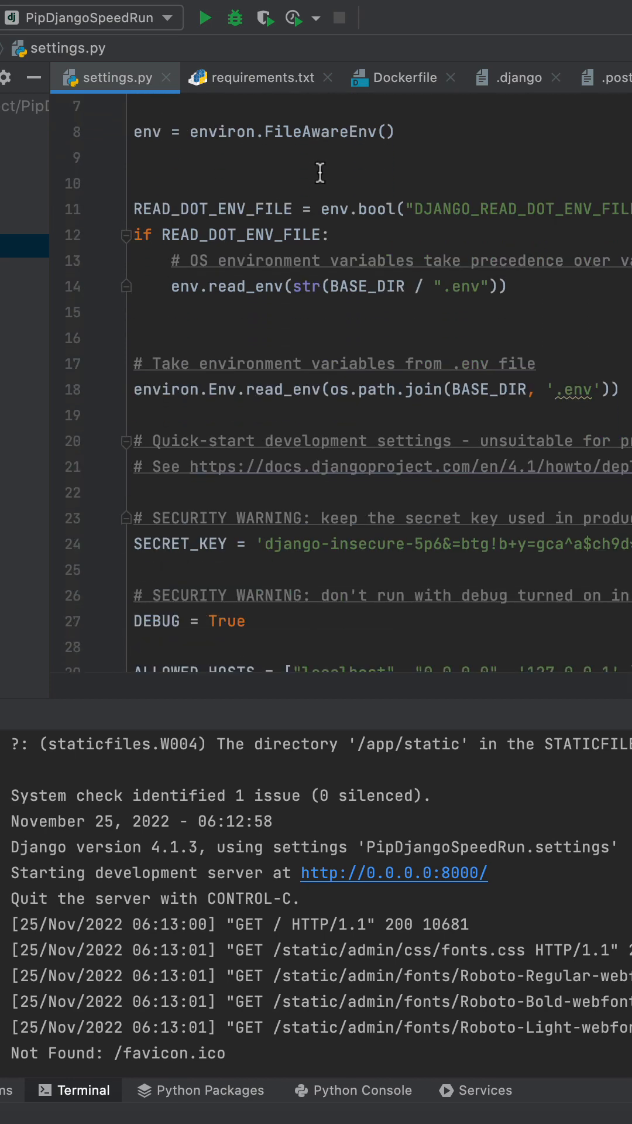
pyautogui.scroll(-3)
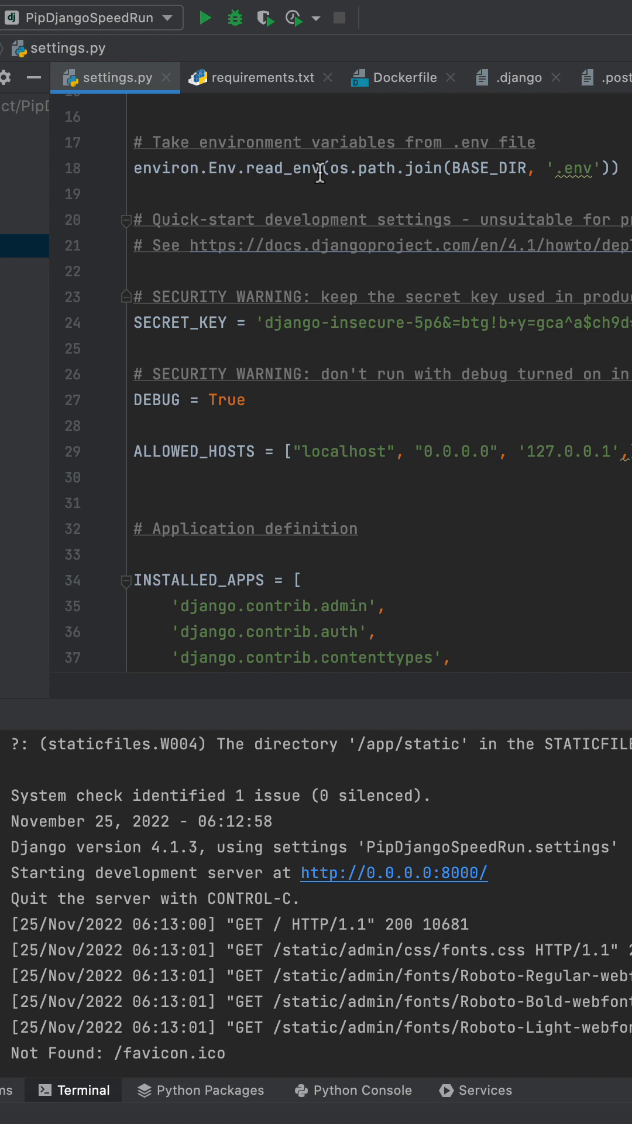
pyautogui.scroll(-3)
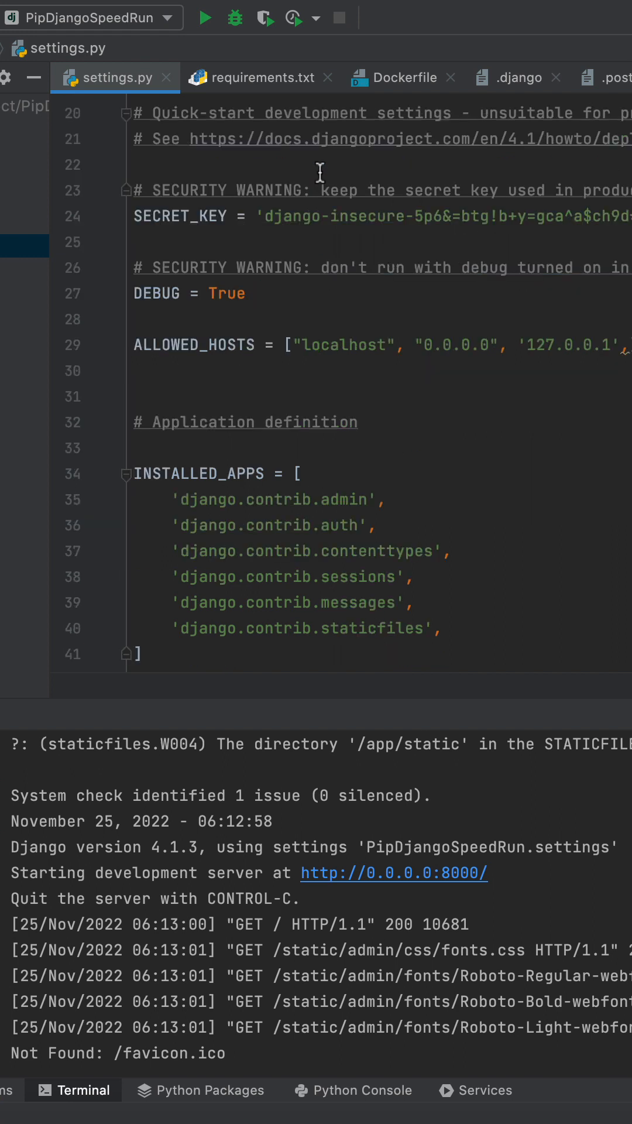
pyautogui.moveTo(486, 344)
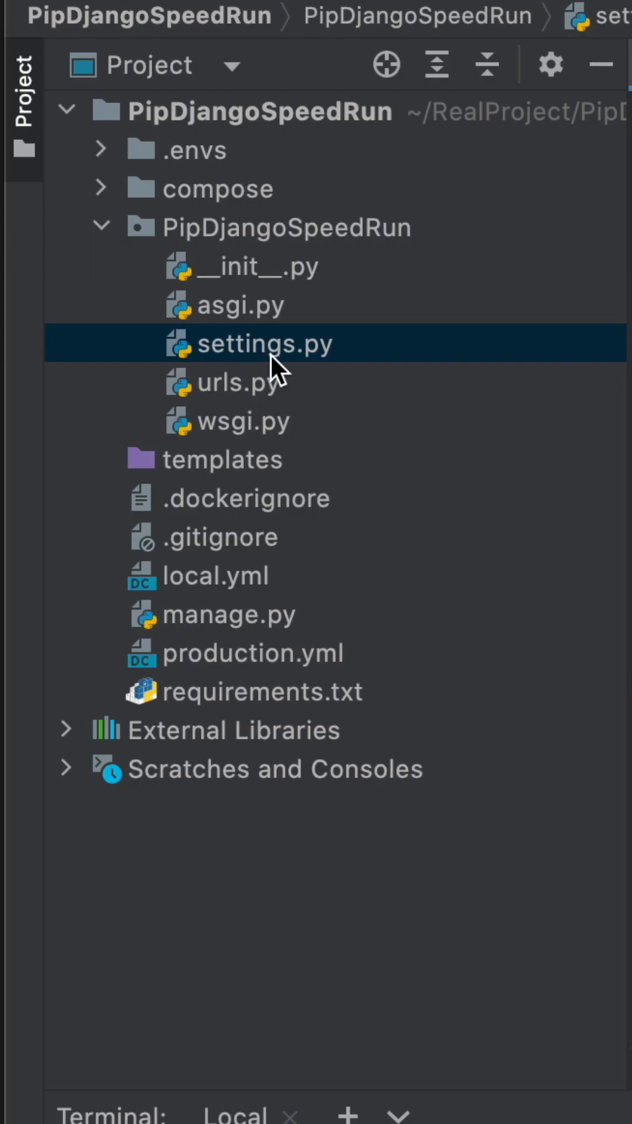
# Open settings.py from the project tree into the editor at ALLOWED_HOSTS.
pyautogui.click(266, 343)
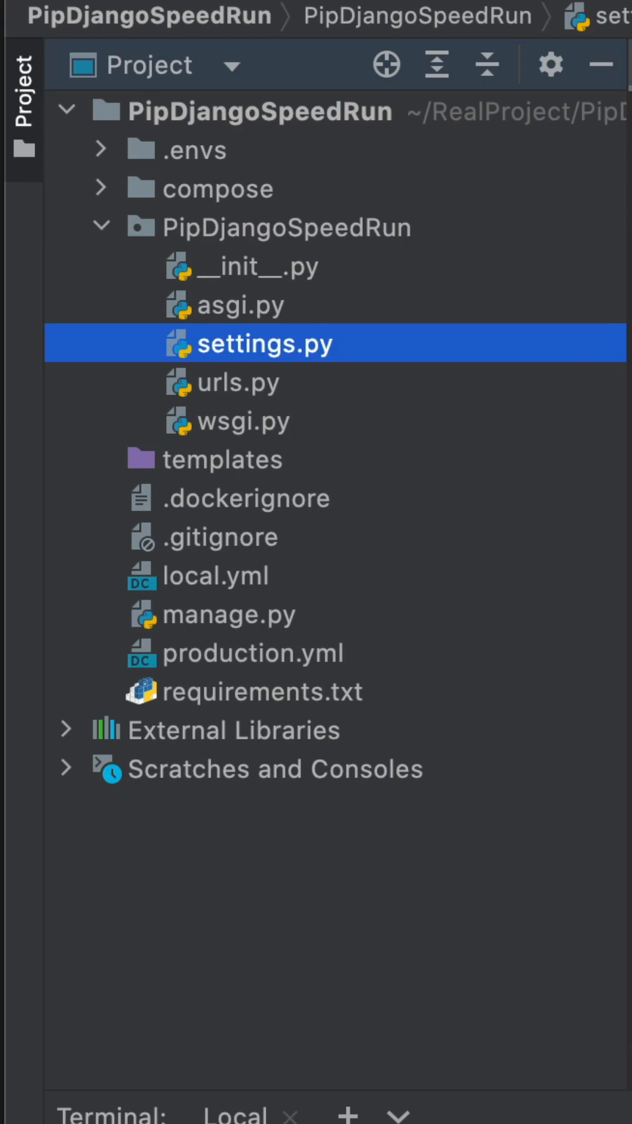
pyautogui.doubleClick(270, 343)
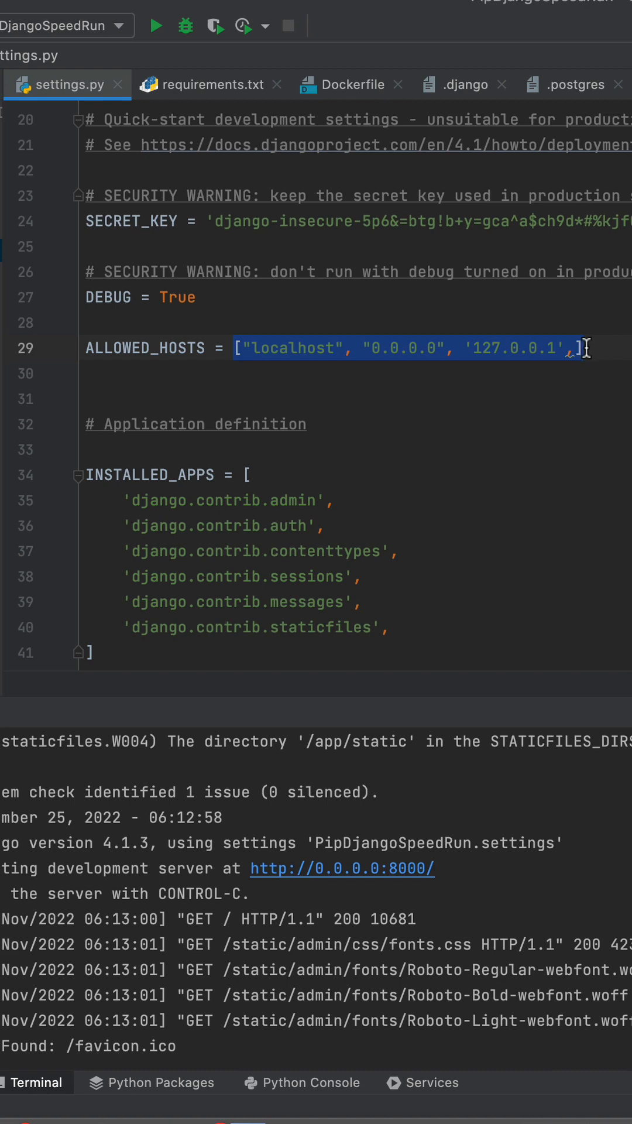
pyautogui.click(337, 348)
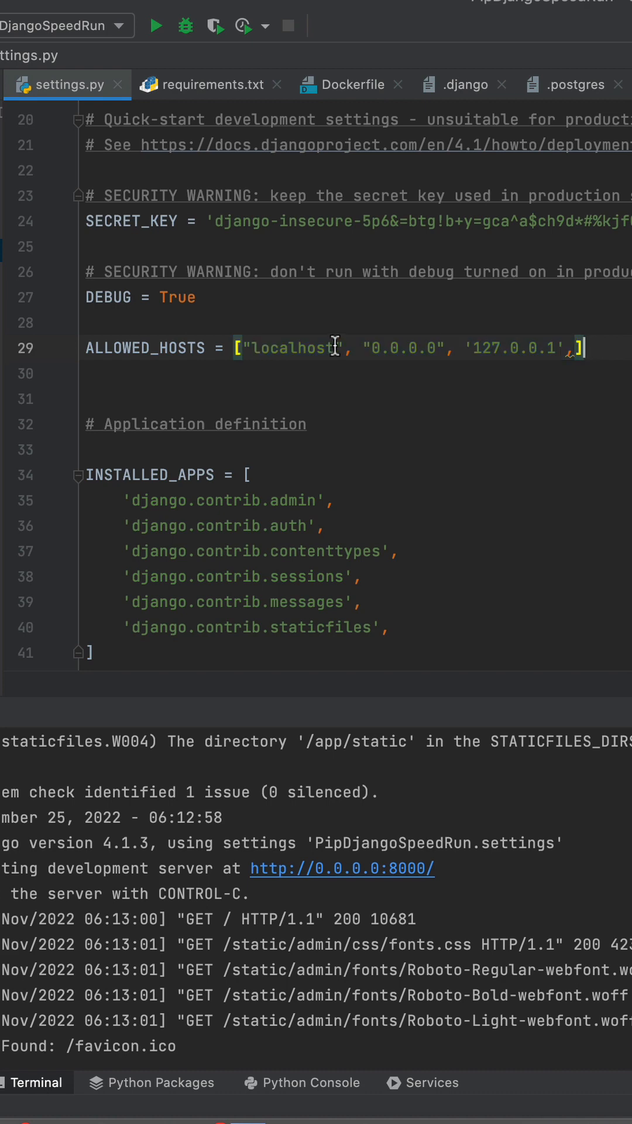
pyautogui.doubleClick(291, 348)
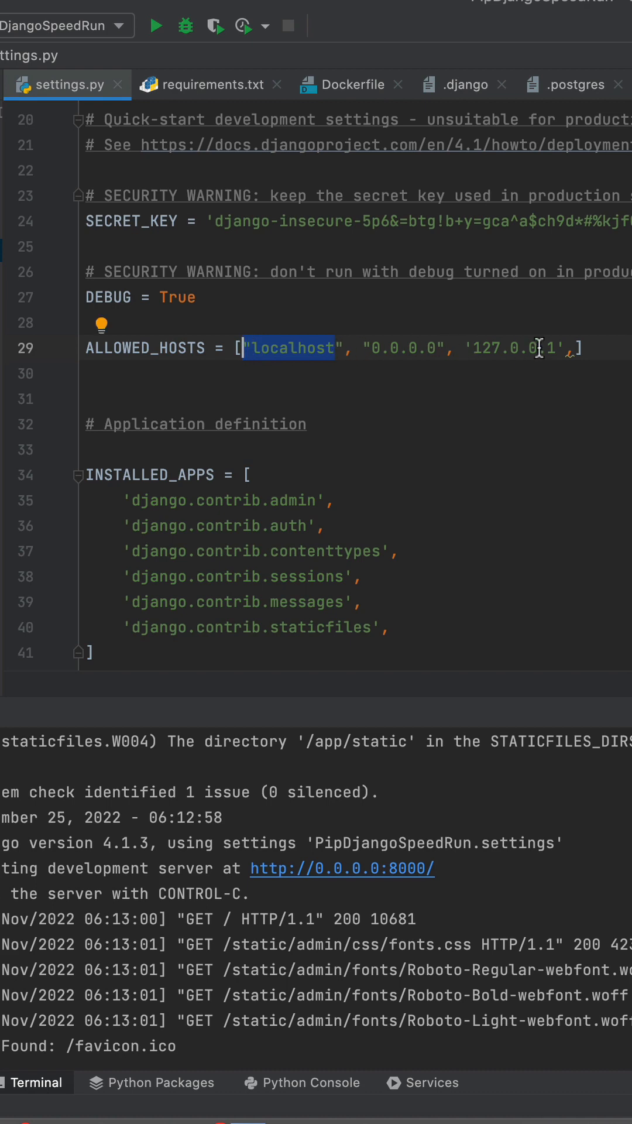
pyautogui.moveTo(563, 350)
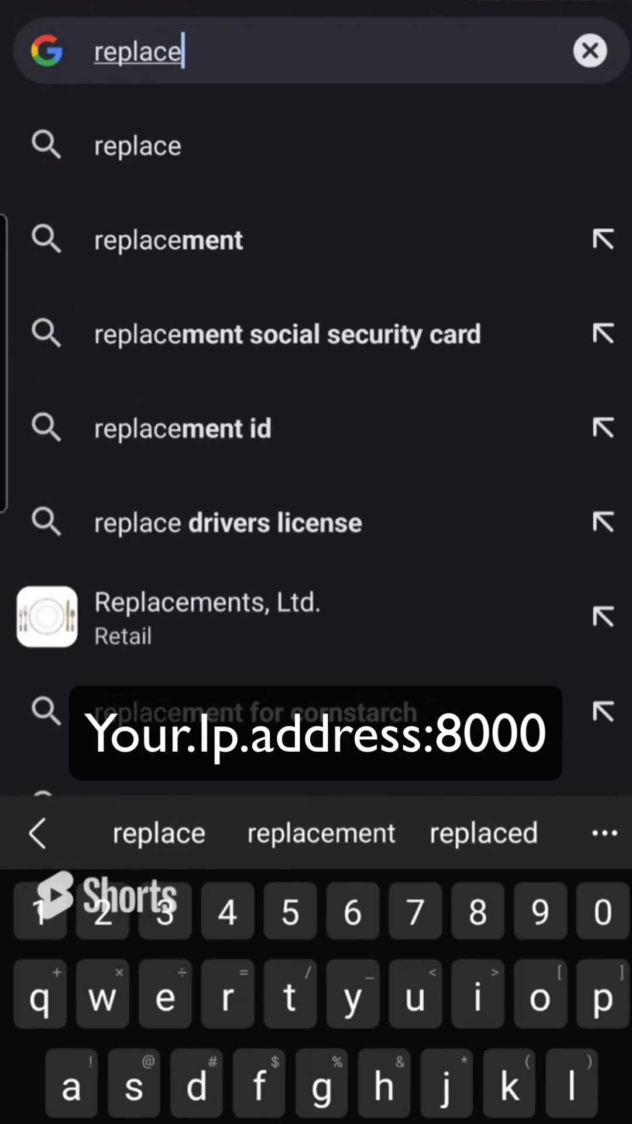
# Enter the computer's IP address with port 8000 on the phone and open the Django admin Users list.
pyautogui.write('.with.')
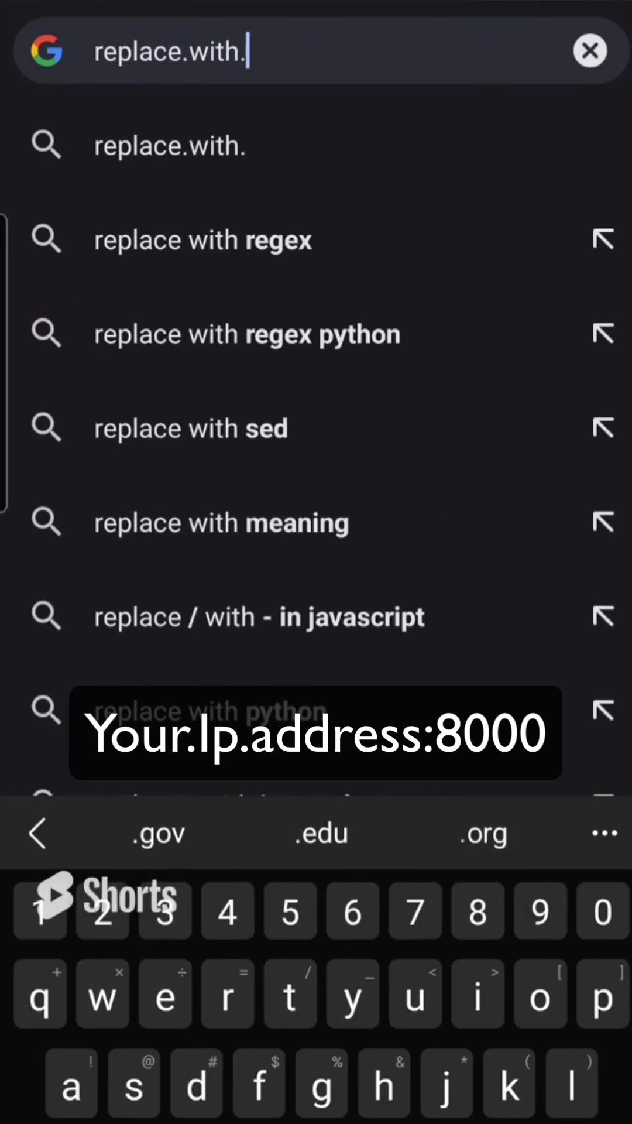
pyautogui.write('ip.adre')
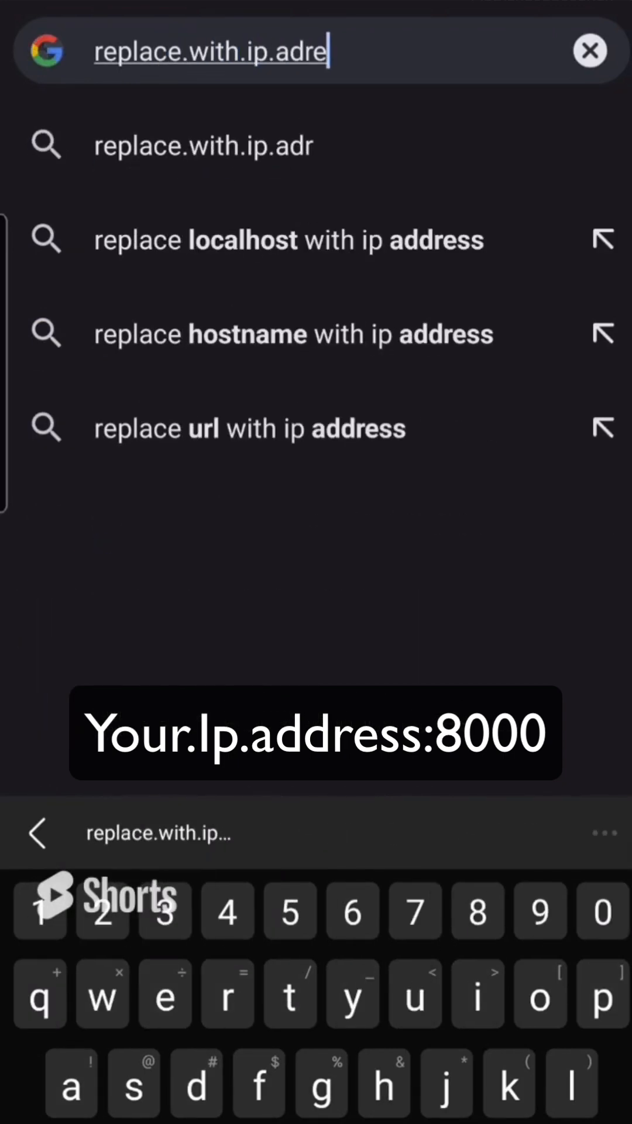
pyautogui.write('ss')
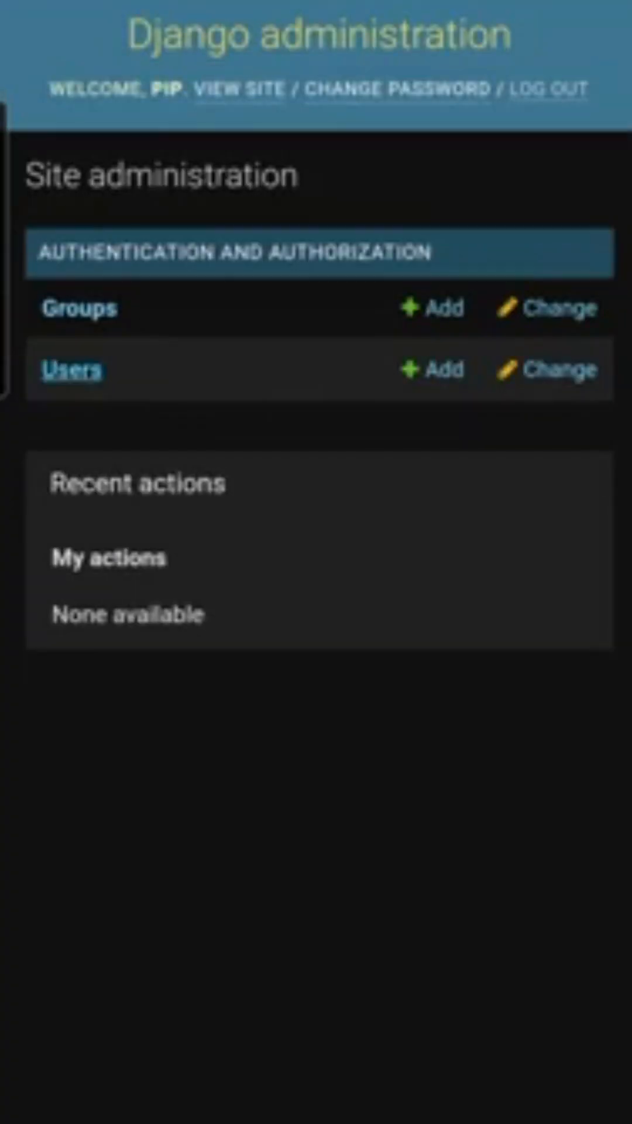
pyautogui.click(71, 371)
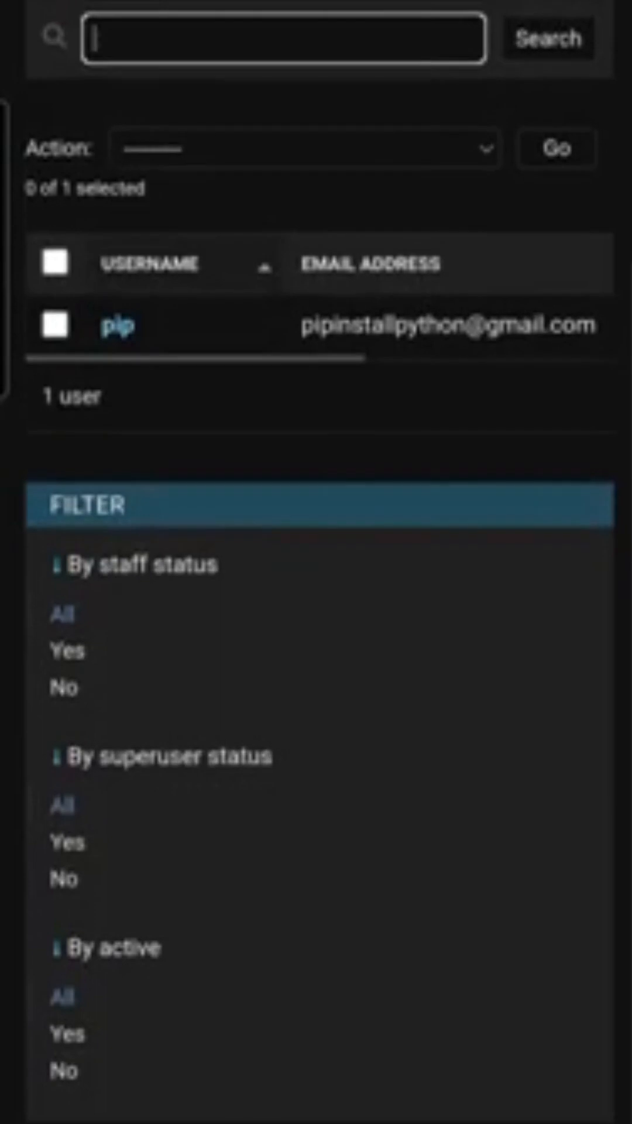